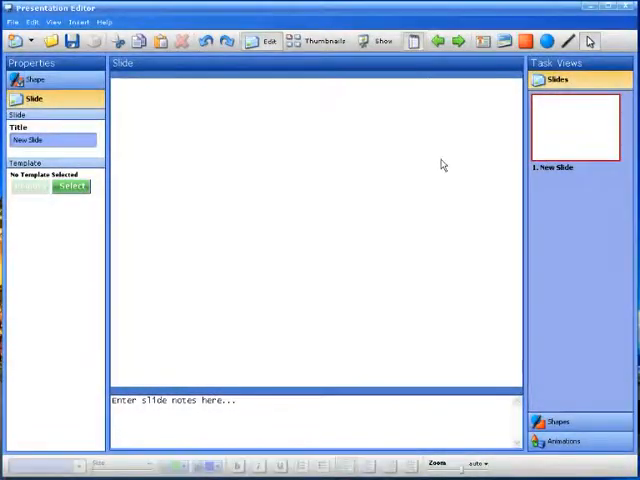
mouse_move(238, 158)
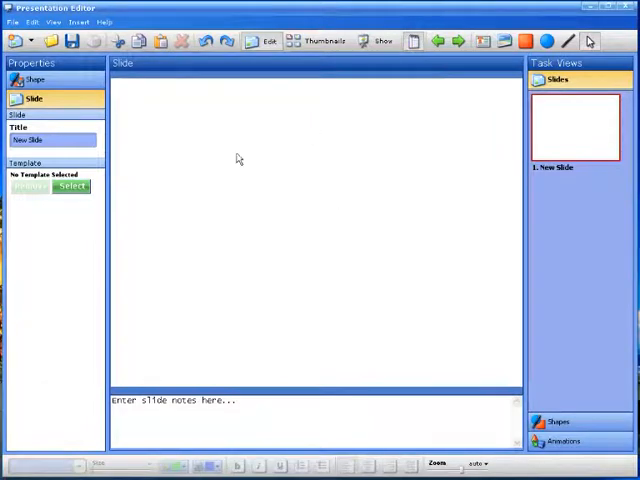
mouse_move(420, 194)
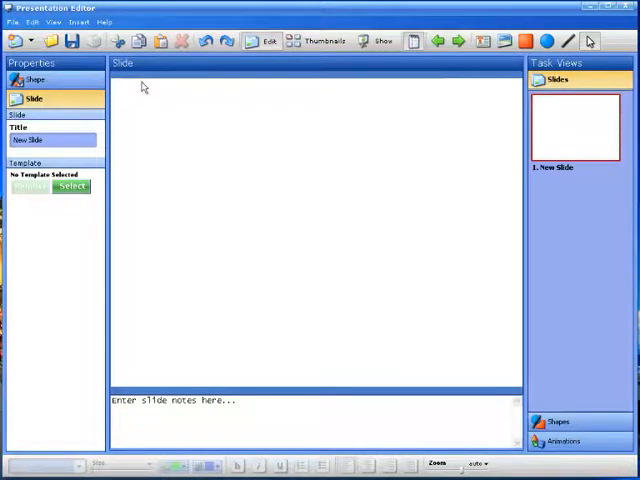
mouse_move(176, 246)
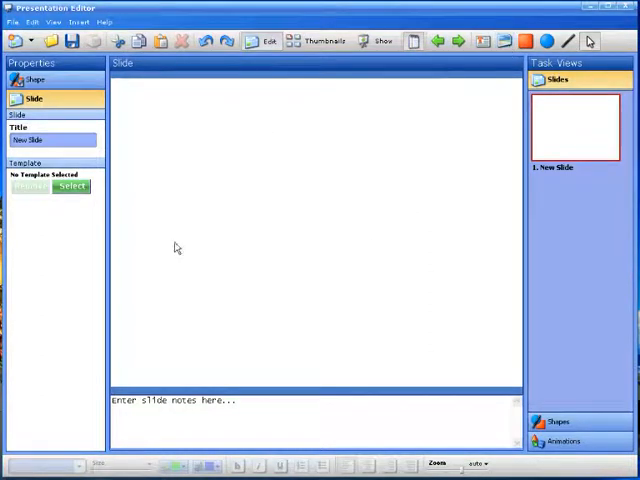
mouse_move(64, 352)
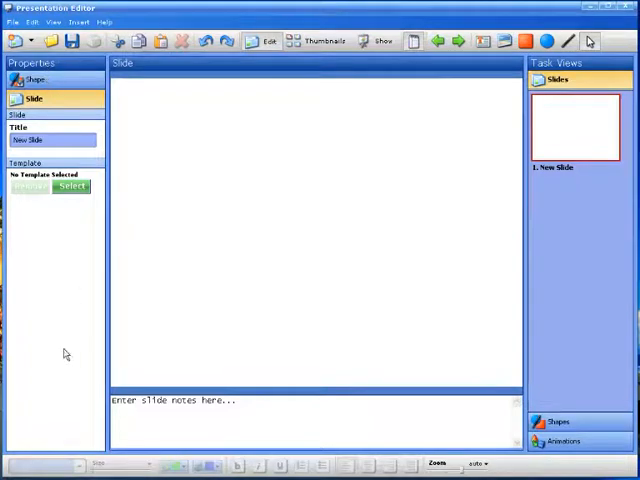
mouse_move(538, 220)
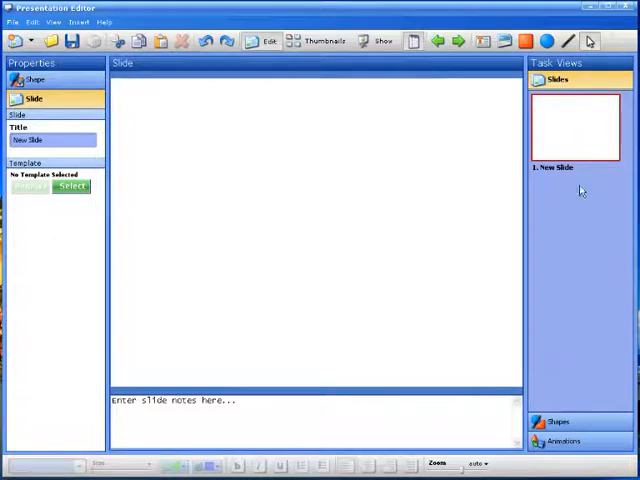
mouse_move(564, 380)
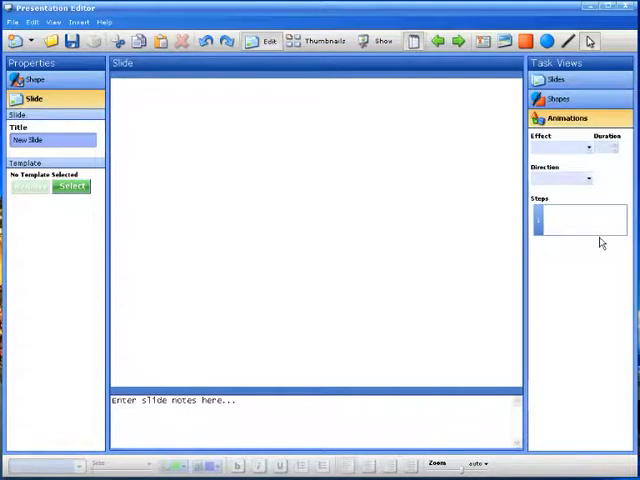
Step: Add a new blank slide after the first and bring up the first slide's context menu
click(556, 80)
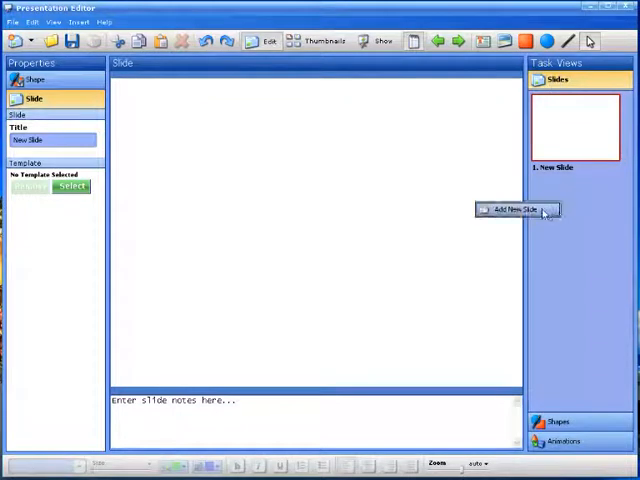
click(514, 210)
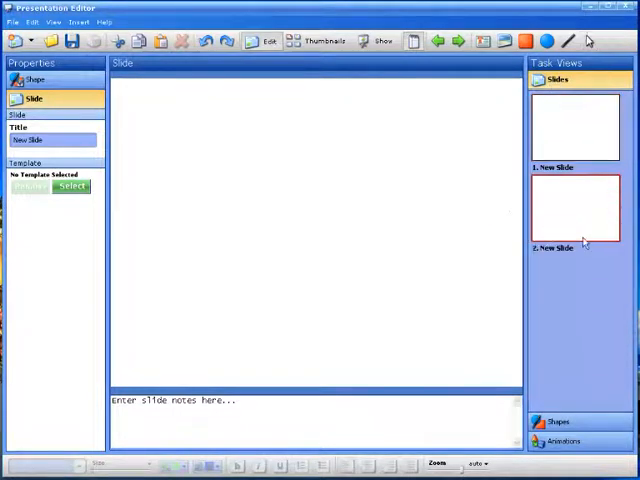
click(572, 130)
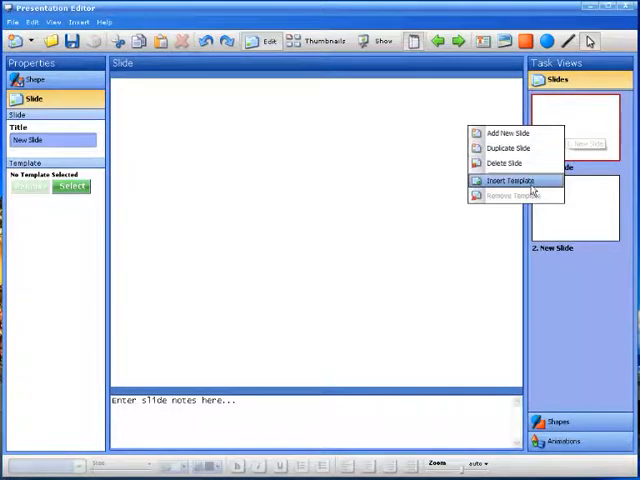
Step: Apply the Xmas Greeting card template from Greeting Cards to the first slide
click(512, 180)
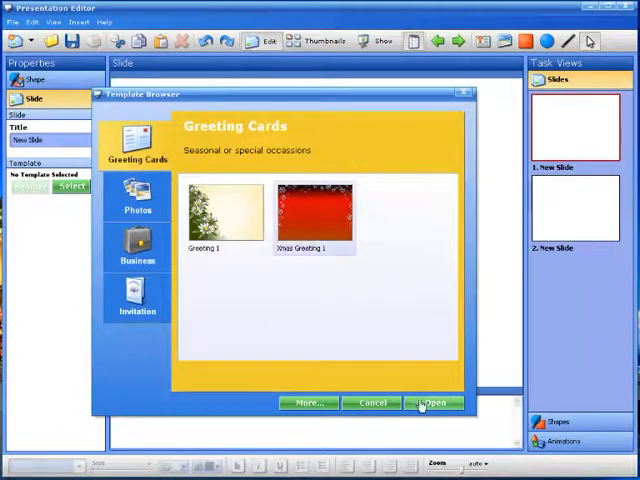
click(436, 404)
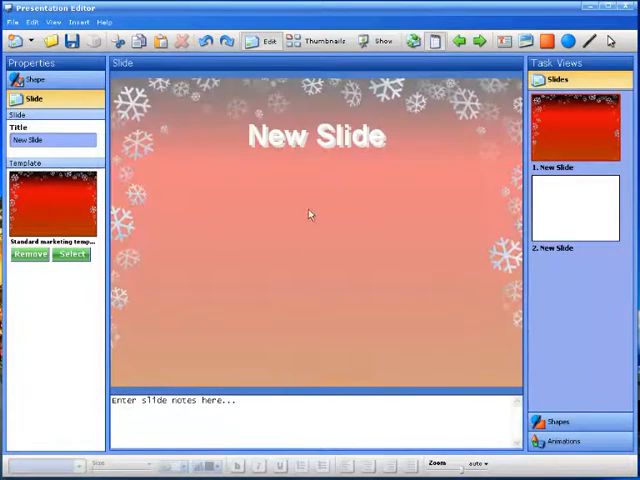
mouse_move(240, 152)
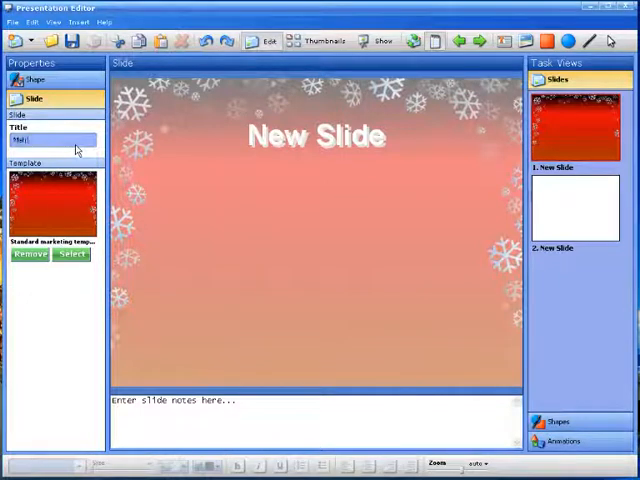
Step: Set the slide's Title property to 'Merry Xmas'
text(Merry Xmas)
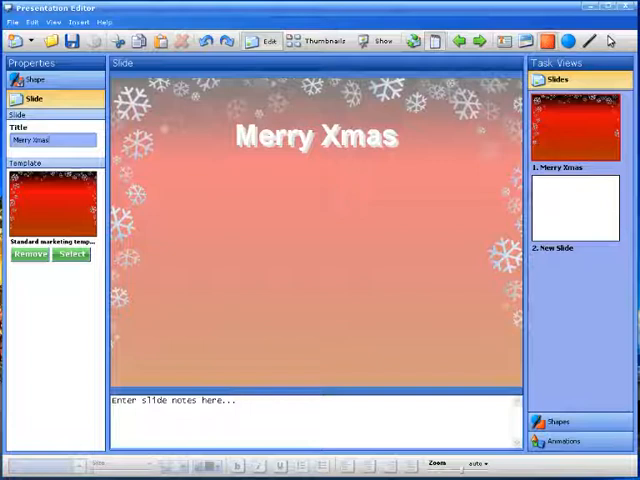
Step: Draw a large rounded rectangle under the title and select it
drag(178, 178, 284, 262)
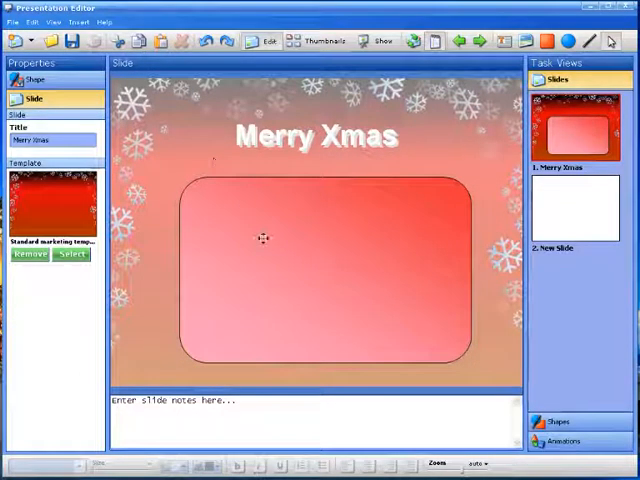
click(324, 264)
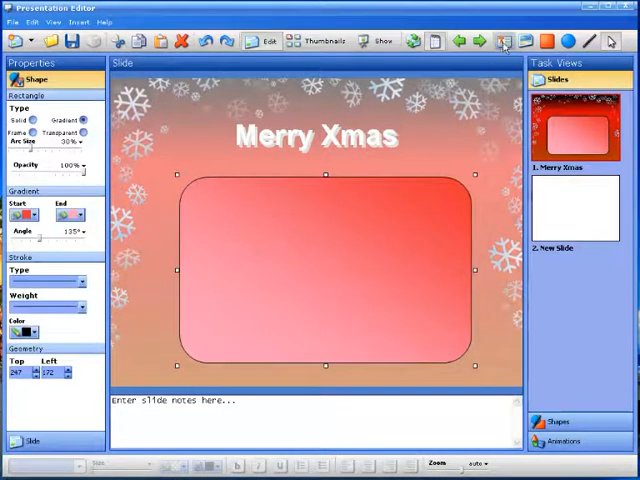
mouse_move(496, 40)
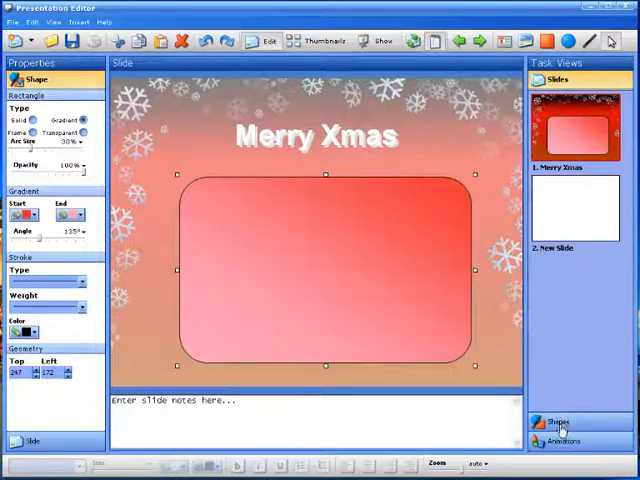
Step: Show the Shapes list in Task Views and insert a text box into the rectangle
click(560, 416)
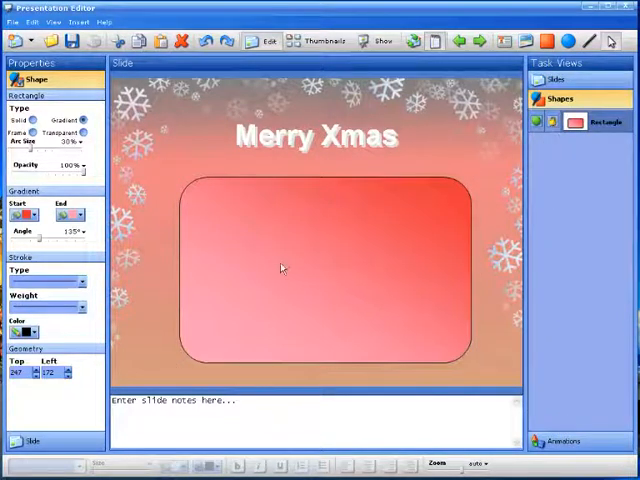
mouse_move(336, 268)
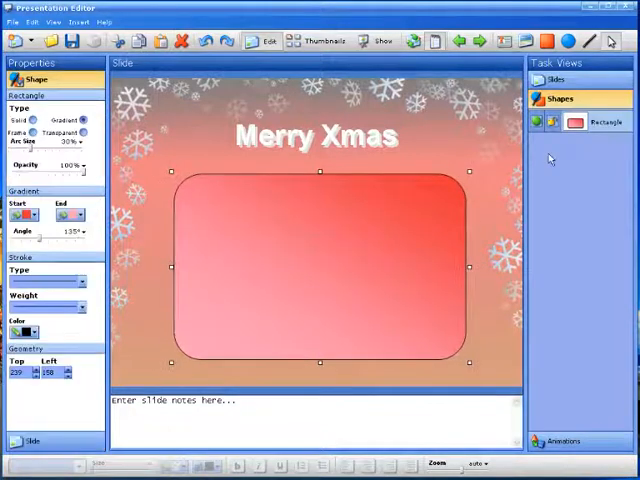
click(550, 84)
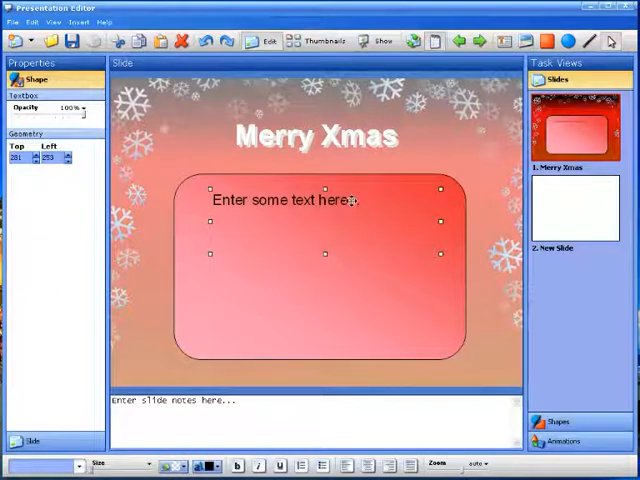
Step: Replace the placeholder with 'You want a xmas gift too??'
double_click(284, 200)
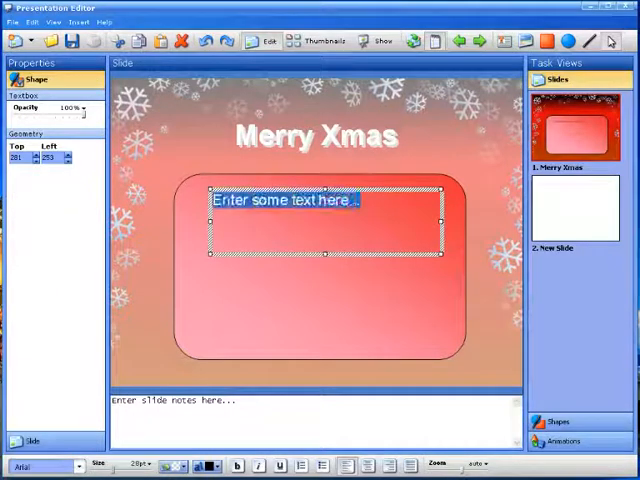
text(You w)
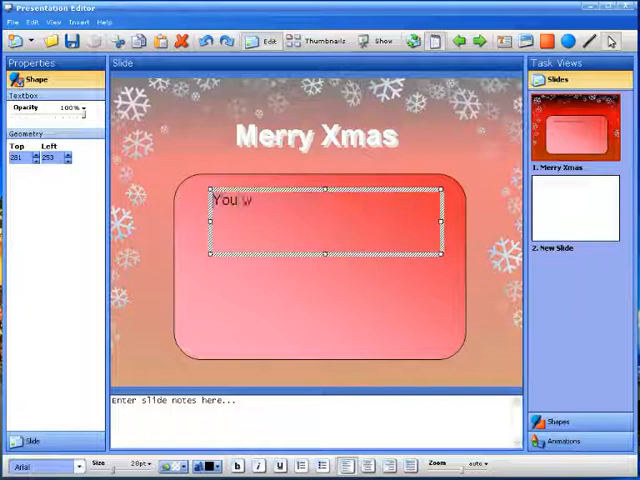
text(ant a)
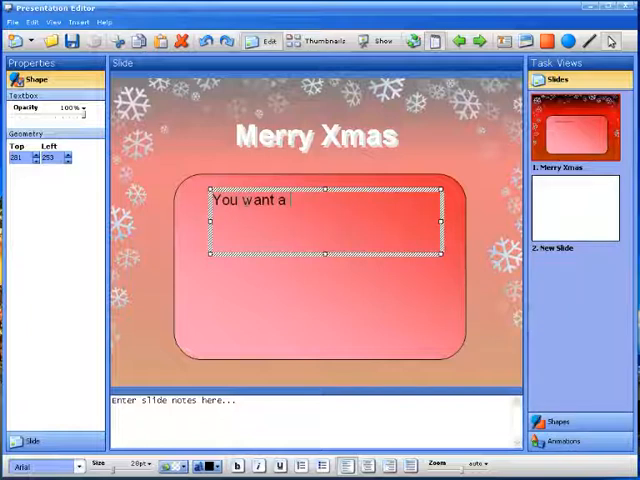
text(xmas gift too??)
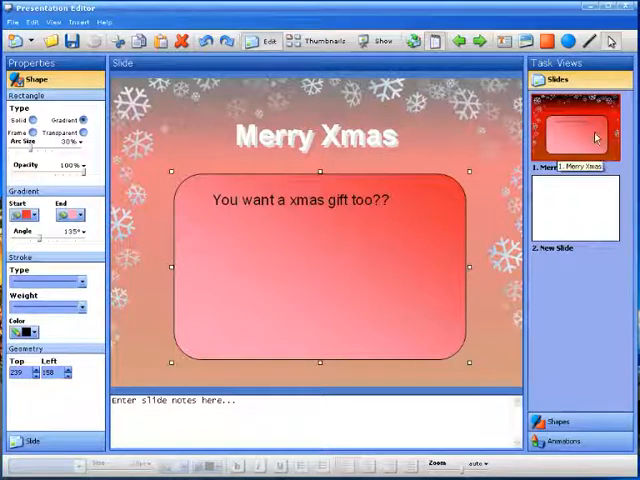
mouse_move(424, 204)
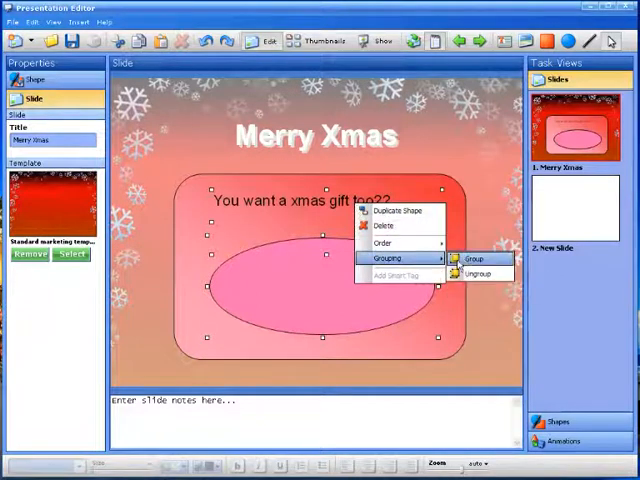
Step: Group the pink oval with the rounded rectangle via Grouping > Group
click(472, 258)
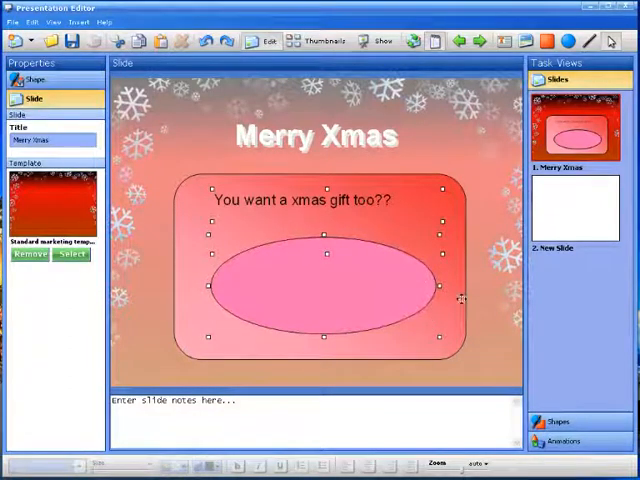
click(492, 312)
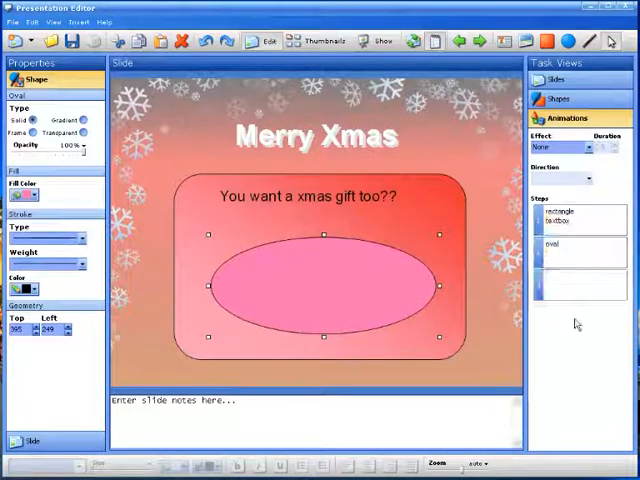
mouse_move(580, 356)
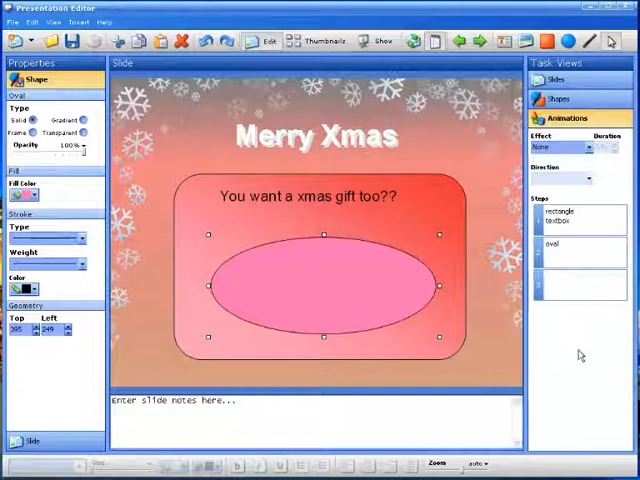
Step: Set the group's animation Effect to Fade and bring up the Direction choices
click(584, 148)
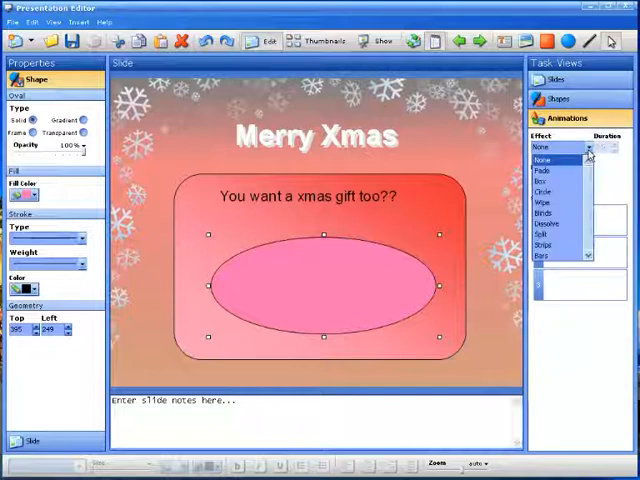
click(544, 170)
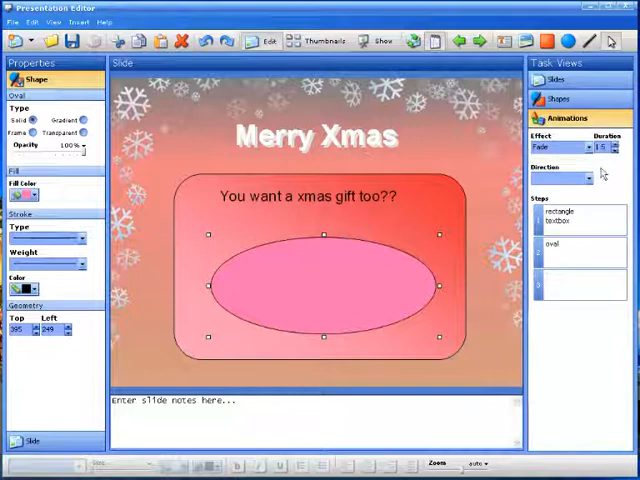
click(586, 176)
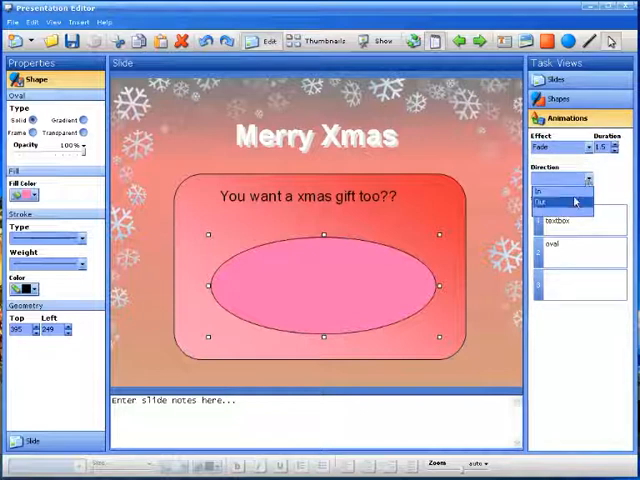